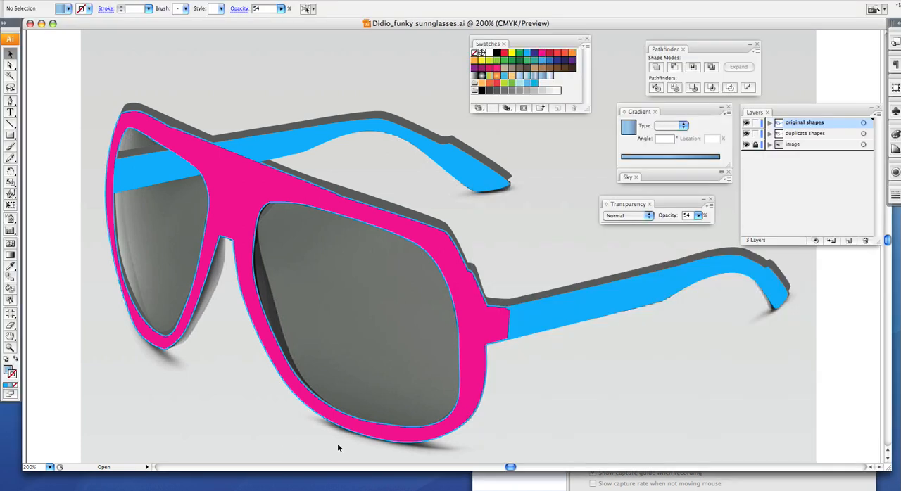
mouse_move(324, 444)
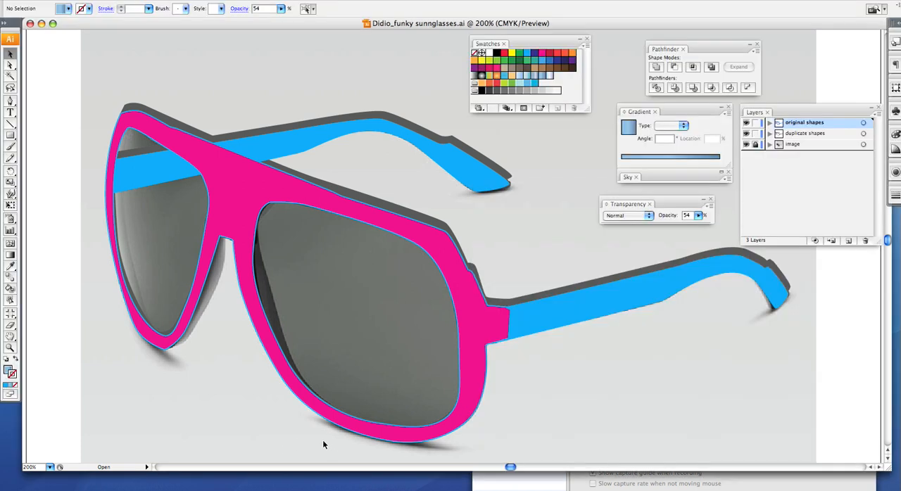
mouse_move(313, 439)
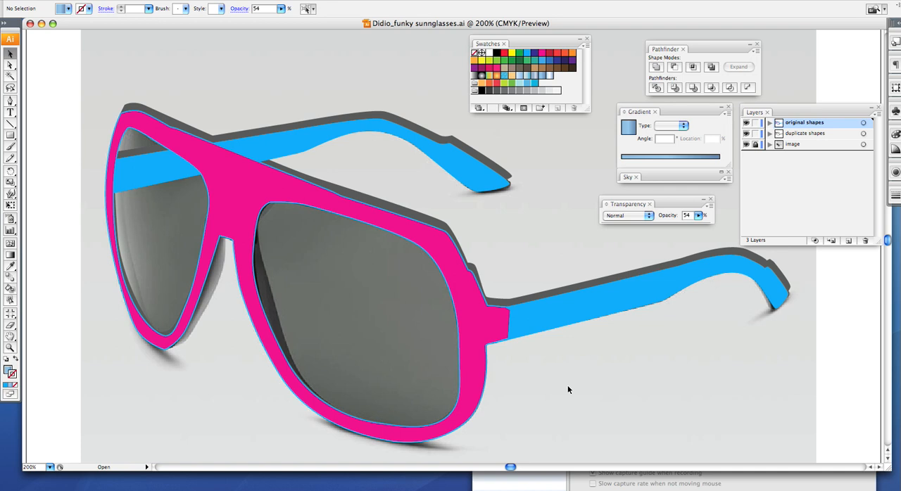
mouse_move(797, 276)
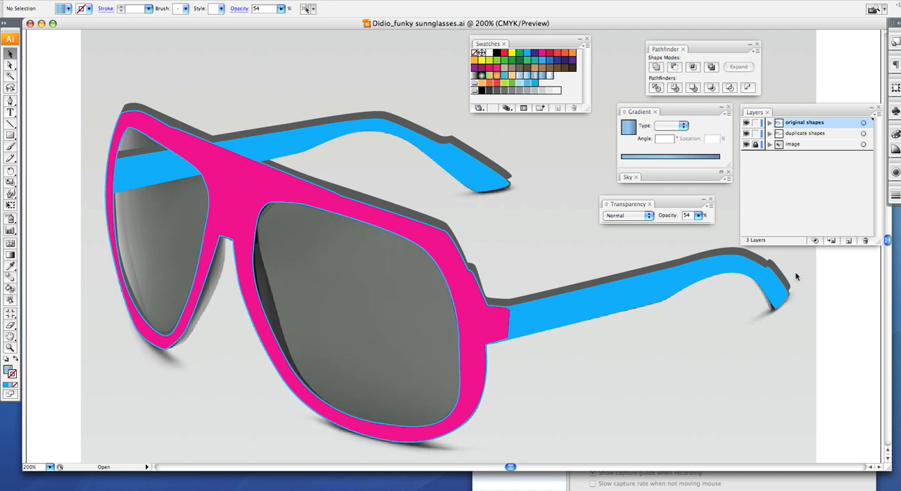
mouse_move(766, 164)
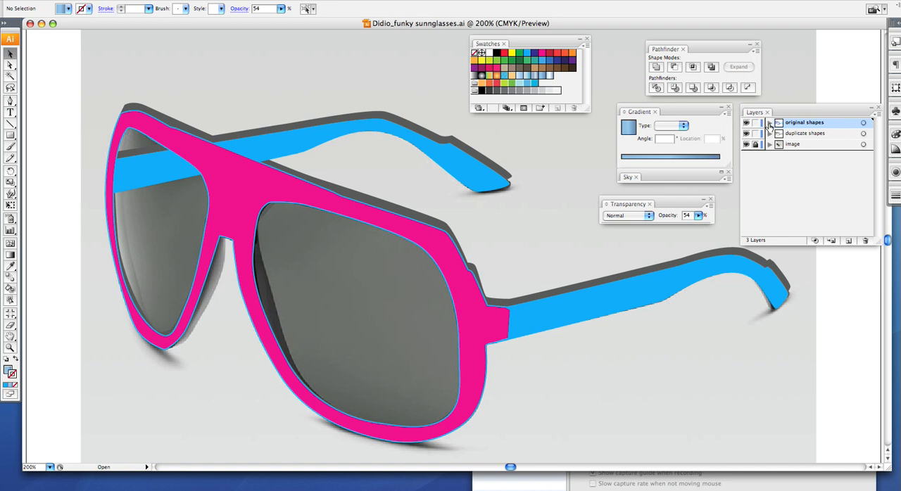
Expand the original shapes layer and its Compound Shape to reveal the nested lens paths.
click(769, 122)
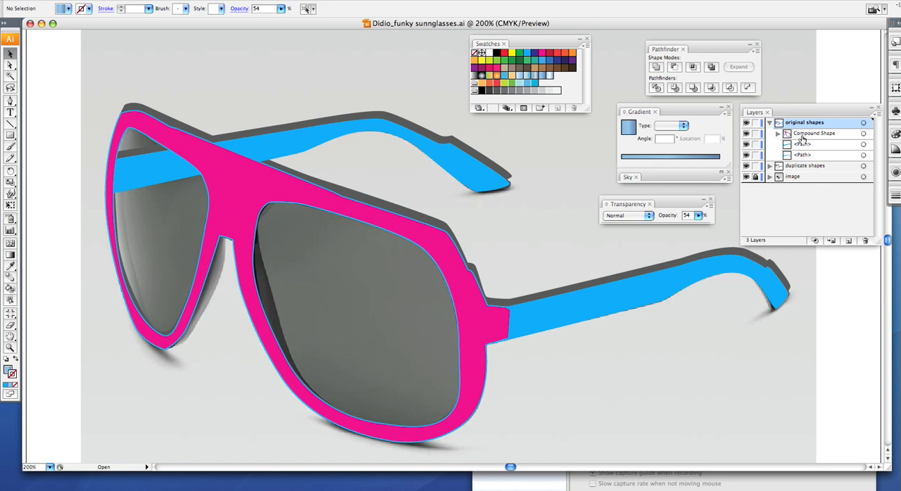
click(778, 133)
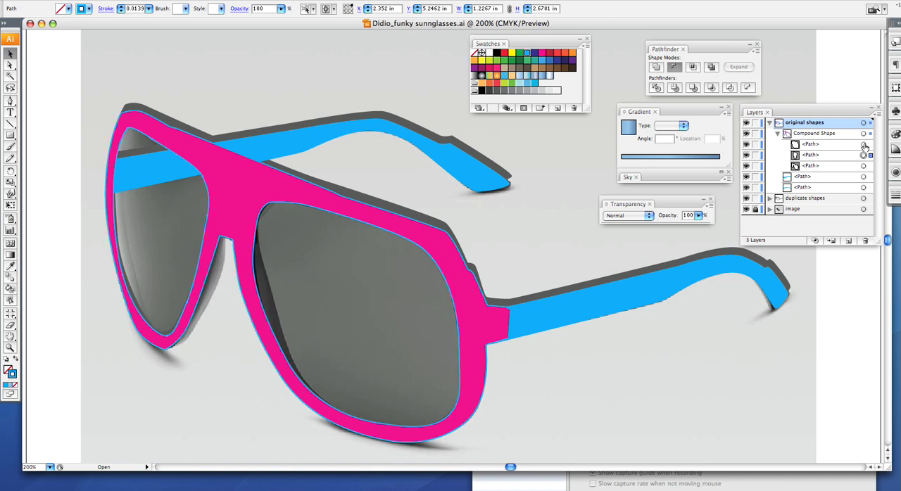
mouse_move(861, 155)
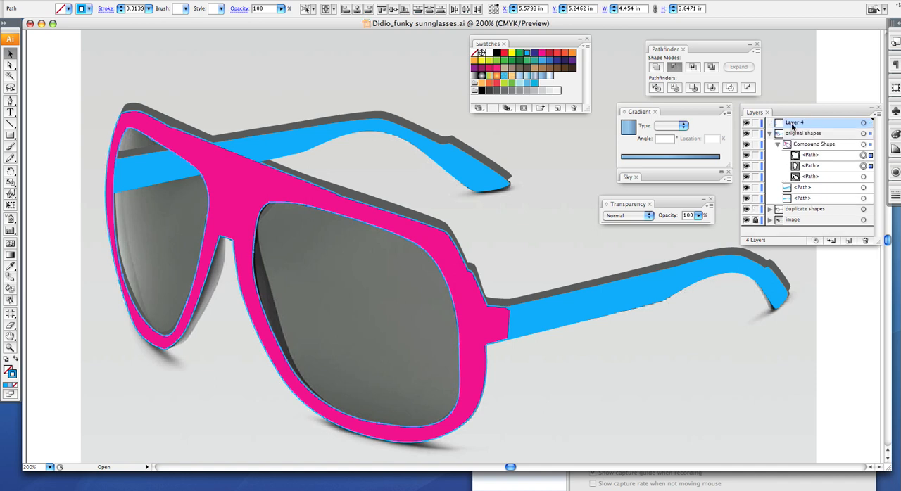
Rename Layer 4 to 'lens' through its layer options.
double_click(792, 121)
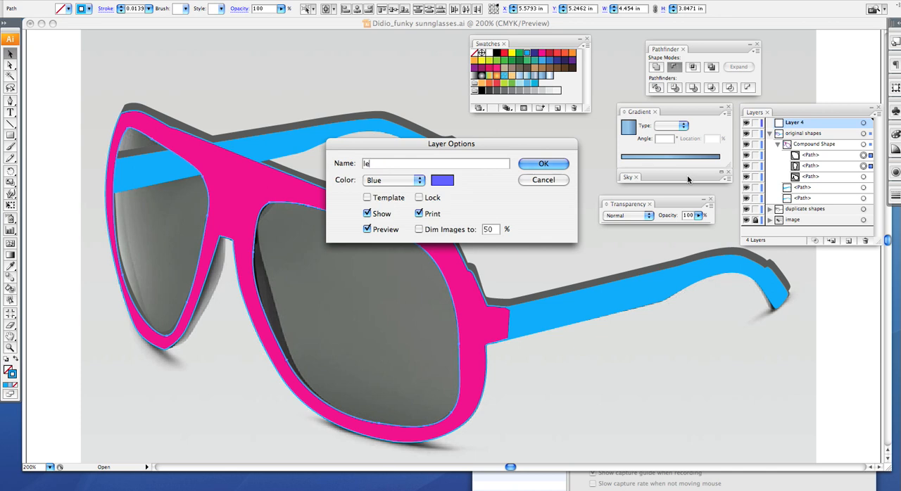
click(543, 164)
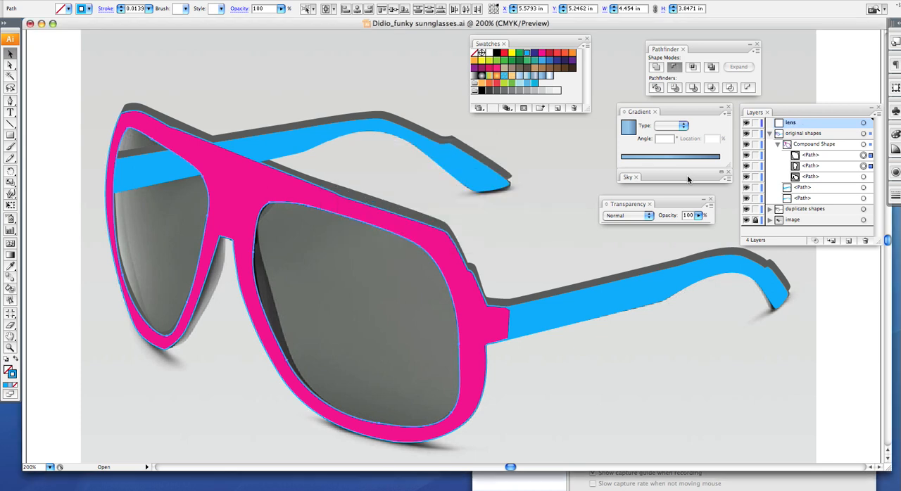
mouse_move(713, 185)
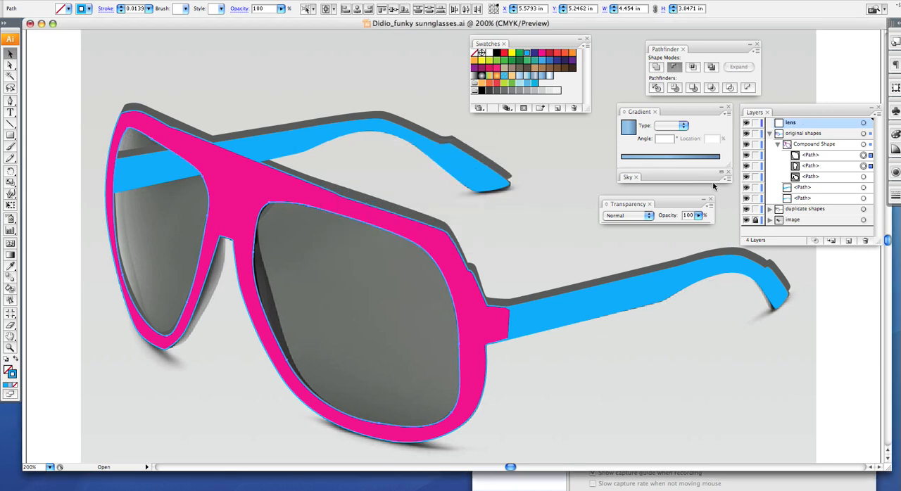
click(808, 133)
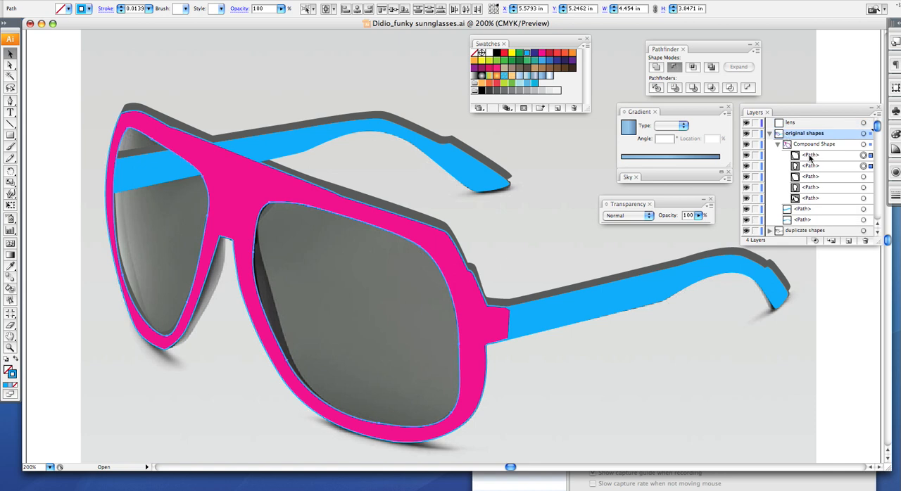
Select the lens path inside the compound shape to move it into the lens layer.
click(809, 165)
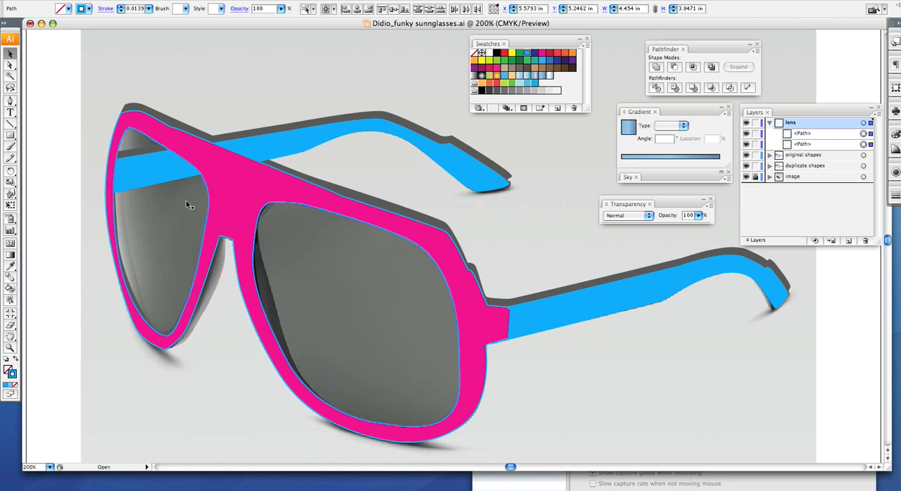
mouse_move(216, 213)
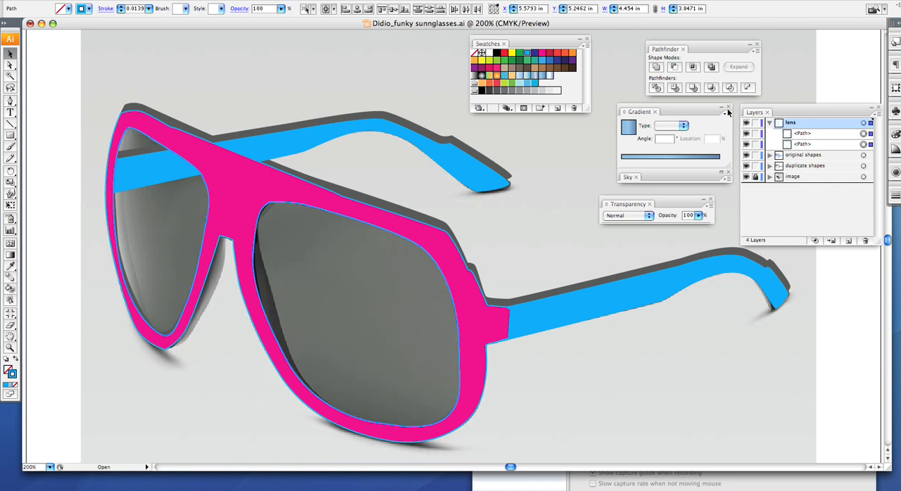
Hide the Gradient panel and bring up the Sky gradient swatch library.
click(728, 111)
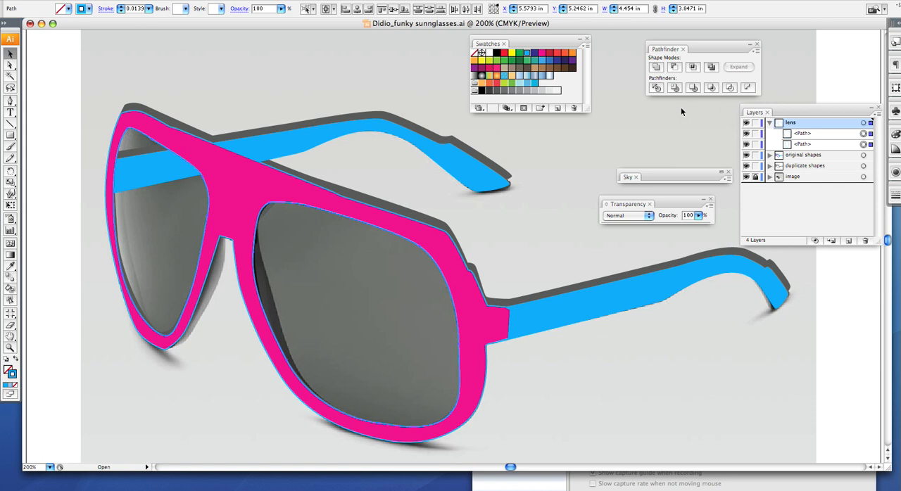
mouse_move(671, 109)
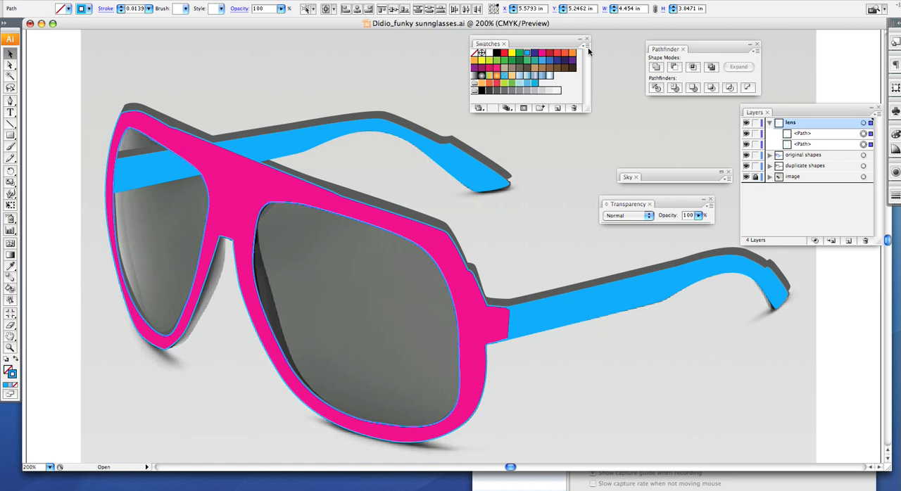
click(585, 44)
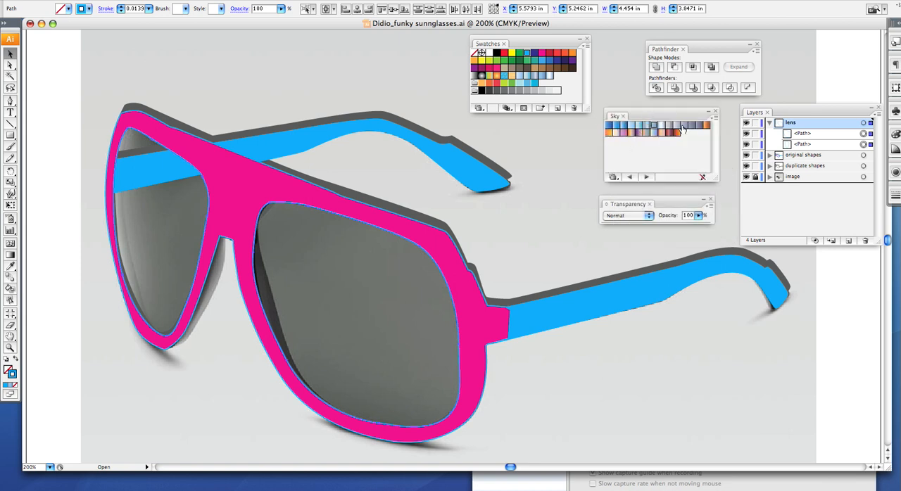
Try several Sky gradients on both lenses, settling on the pale-to-blue one.
click(651, 130)
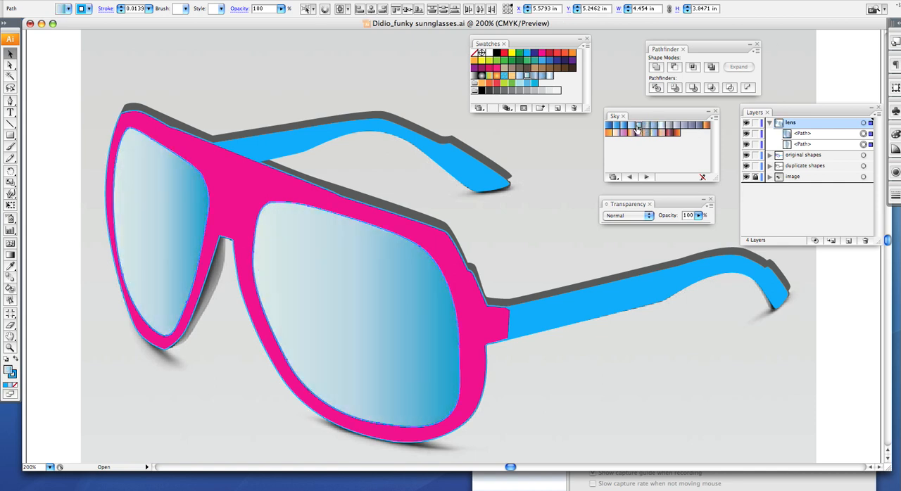
click(618, 128)
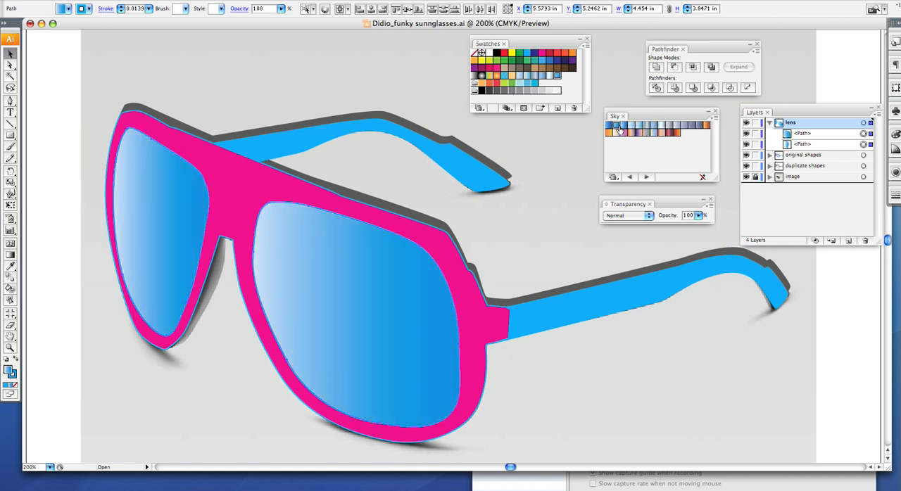
click(643, 127)
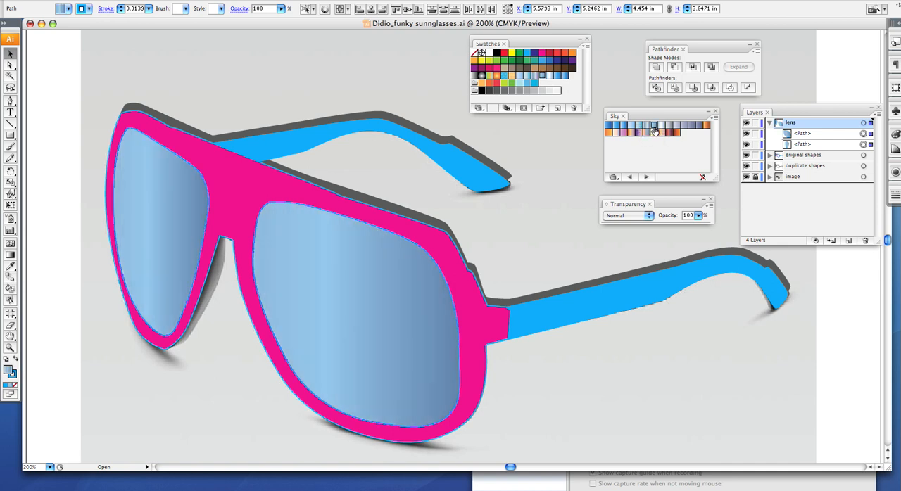
click(661, 124)
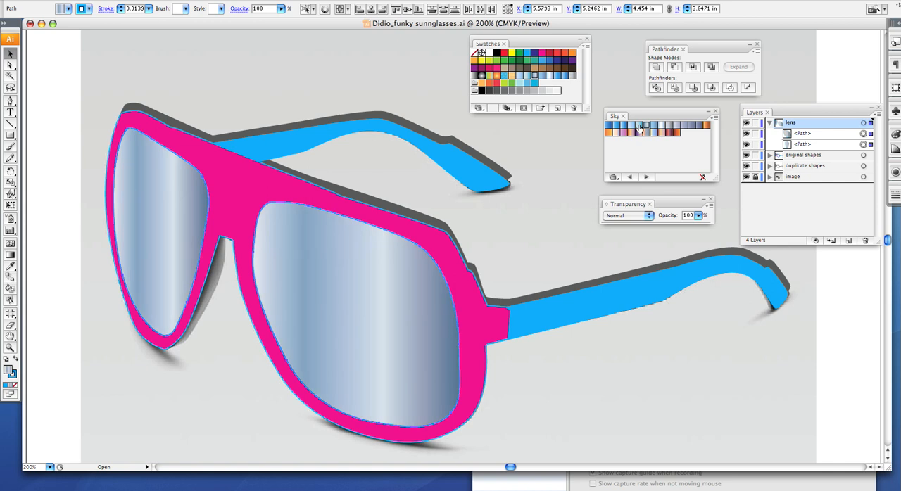
click(636, 125)
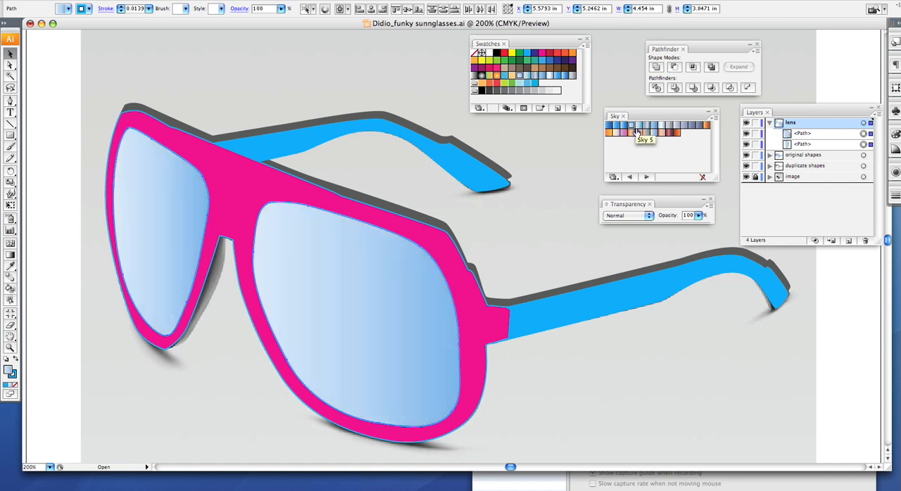
mouse_move(628, 130)
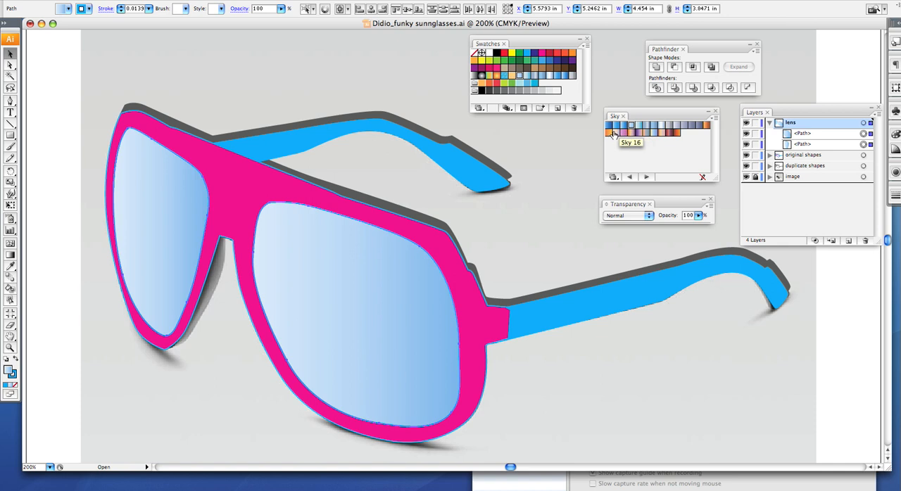
mouse_move(622, 164)
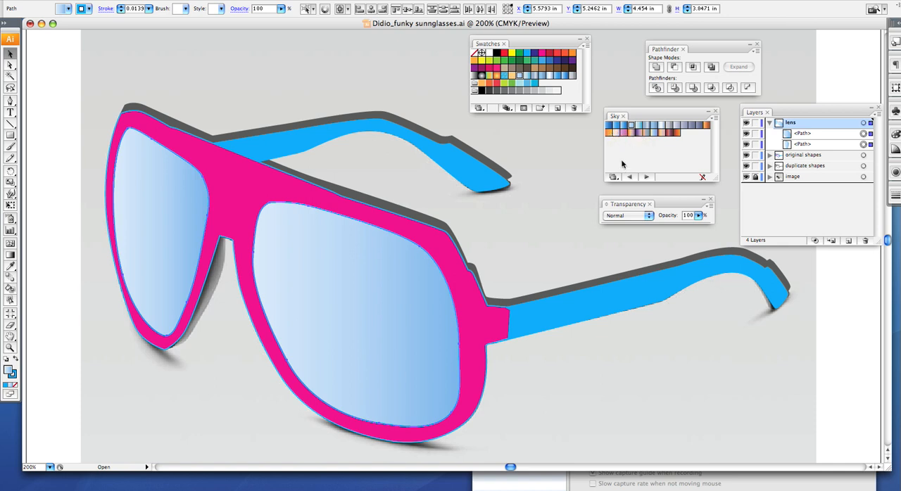
mouse_move(662, 205)
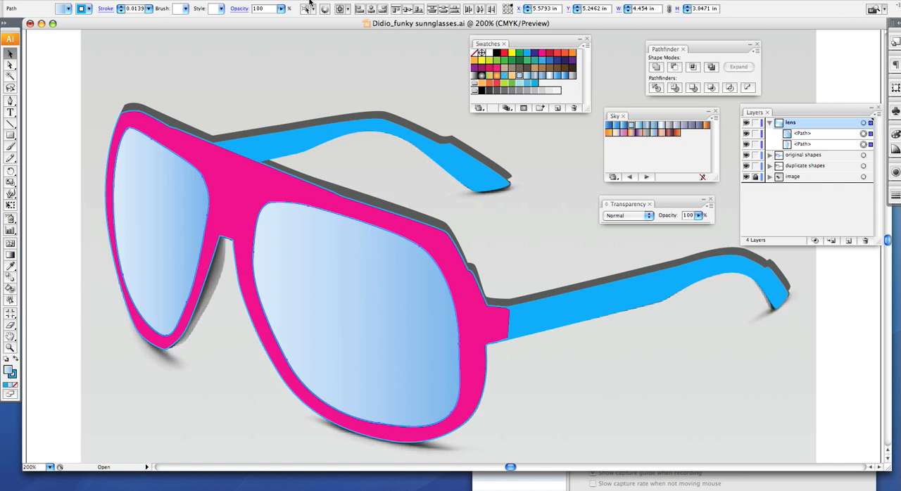
Reopen the Transparency panel and set the lens opacity to 75%.
click(309, 3)
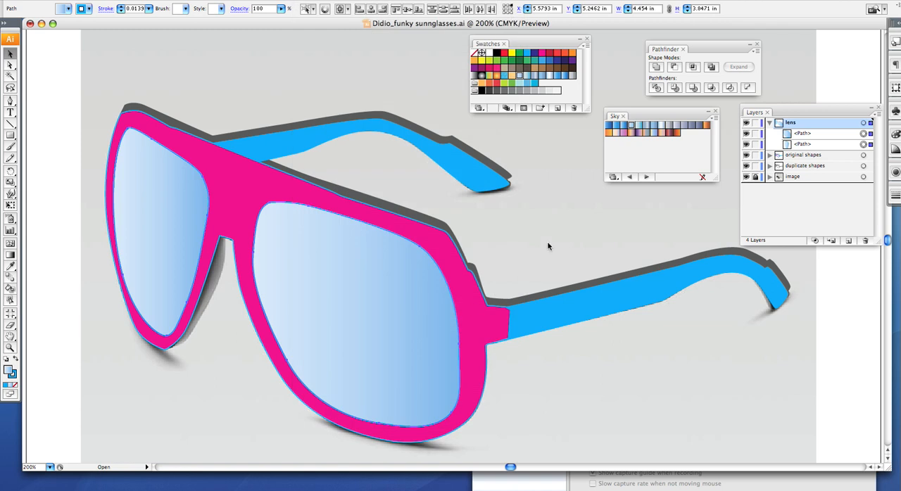
click(331, 6)
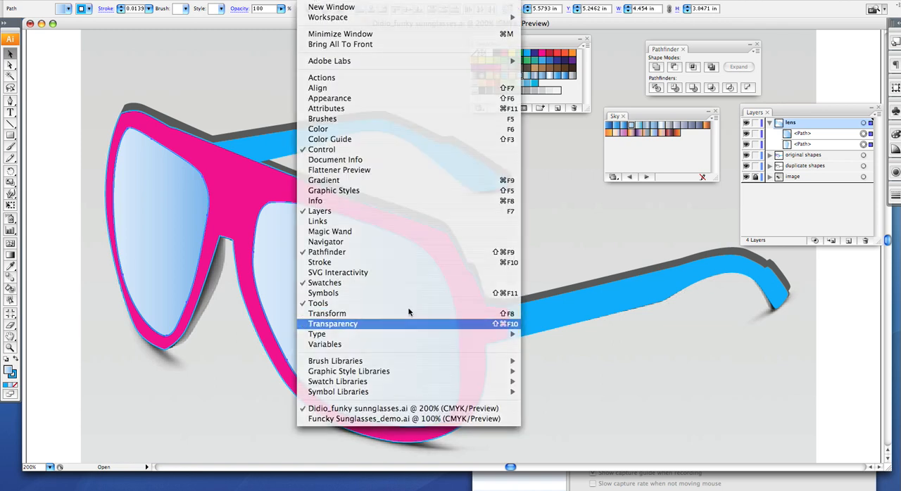
click(333, 324)
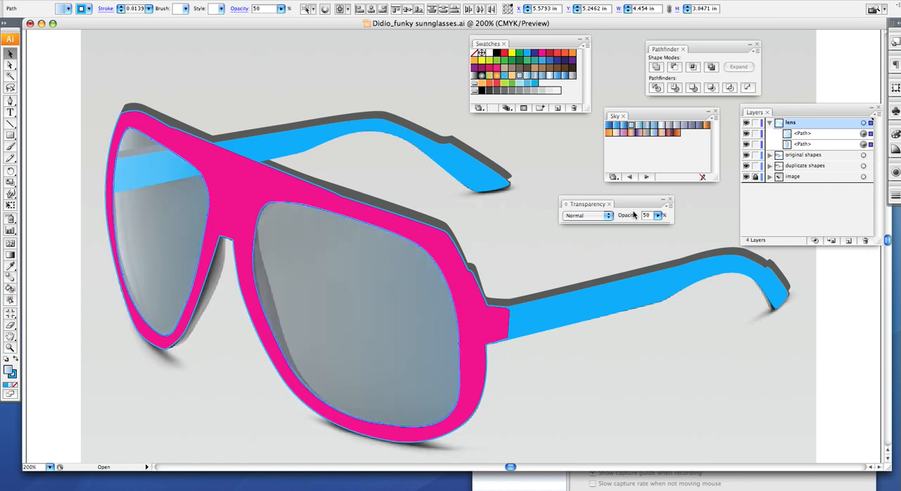
mouse_move(282, 252)
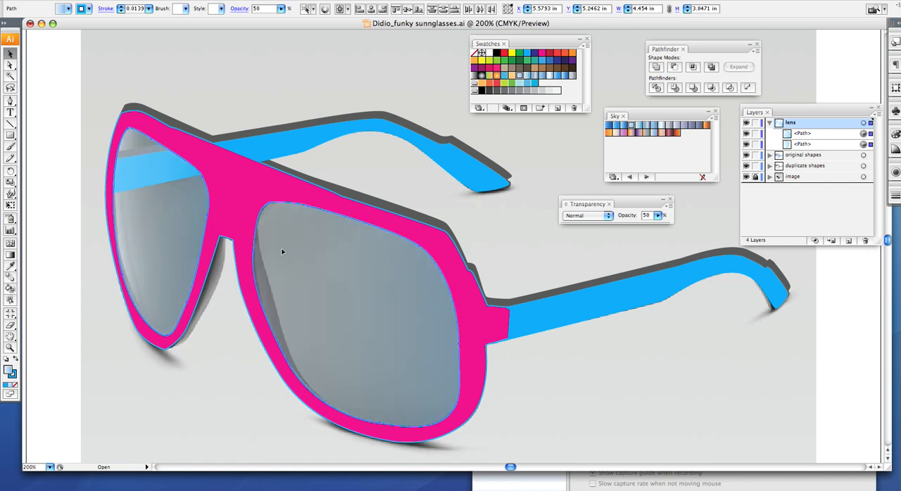
mouse_move(633, 267)
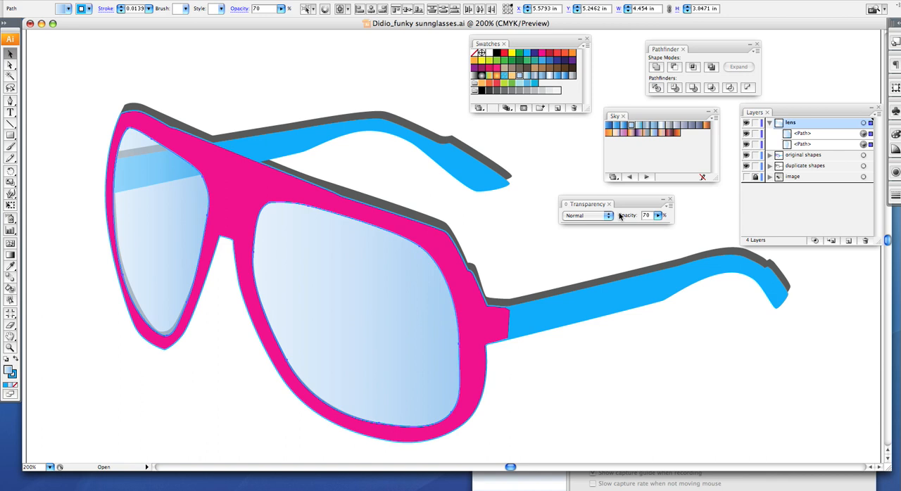
mouse_move(366, 319)
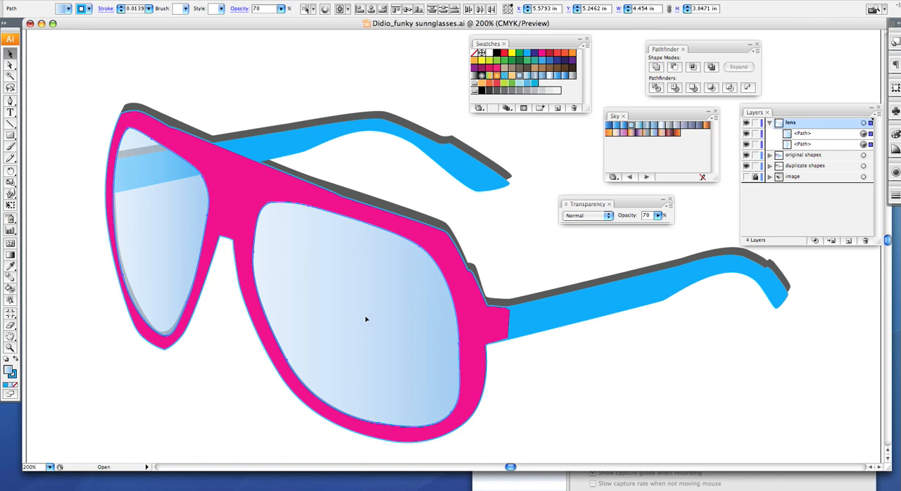
mouse_move(134, 156)
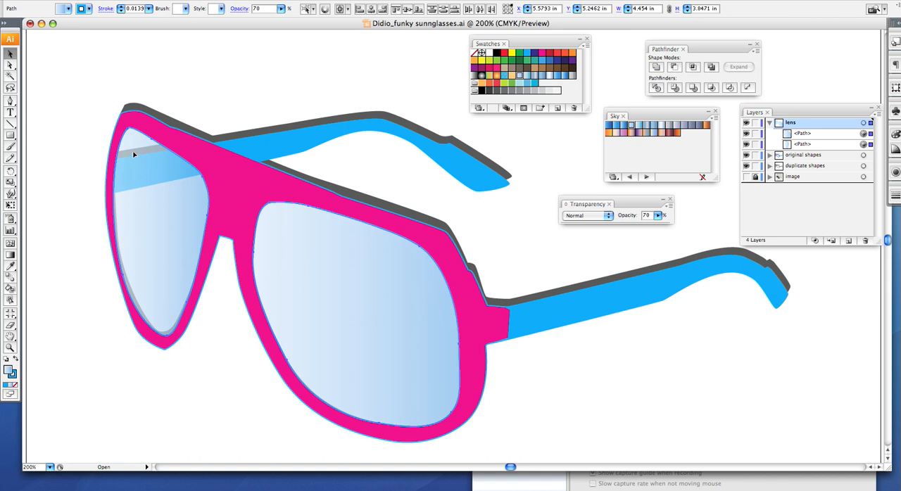
mouse_move(130, 169)
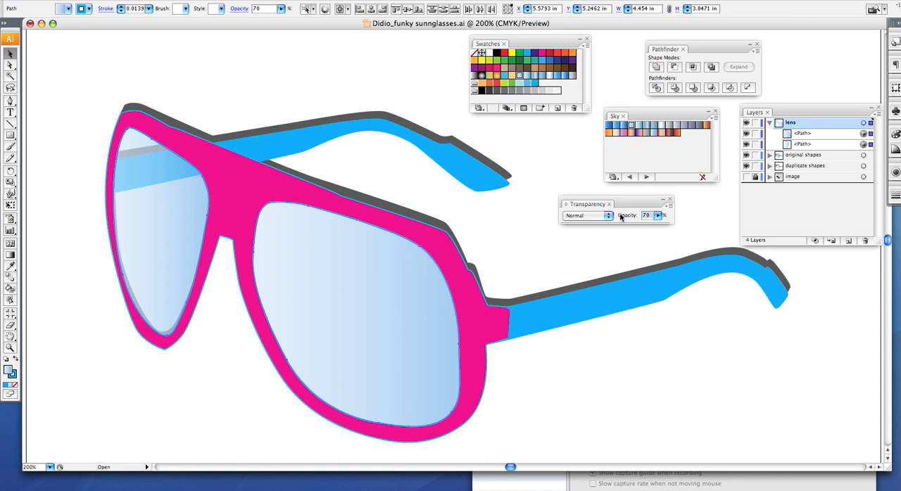
click(656, 213)
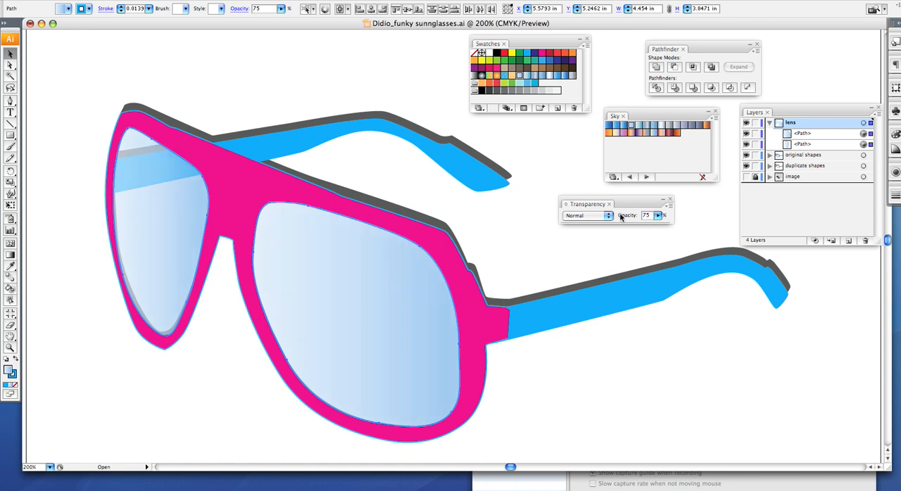
mouse_move(610, 244)
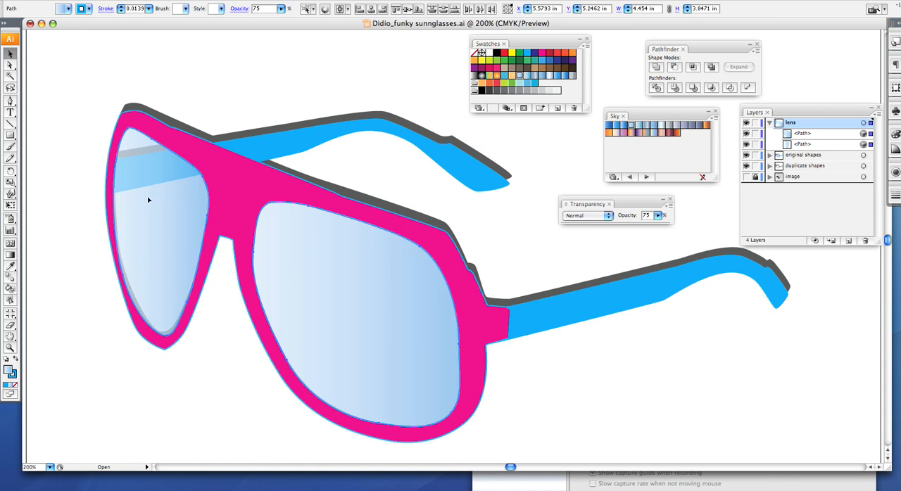
mouse_move(179, 216)
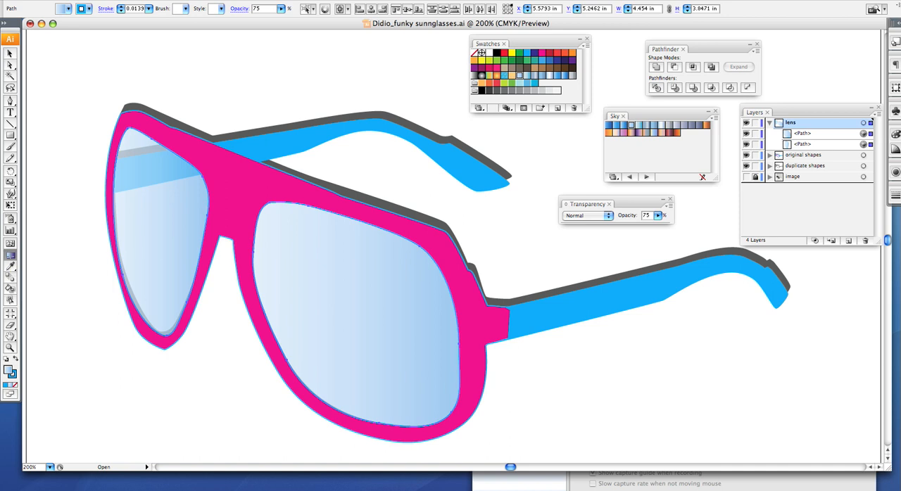
mouse_move(280, 257)
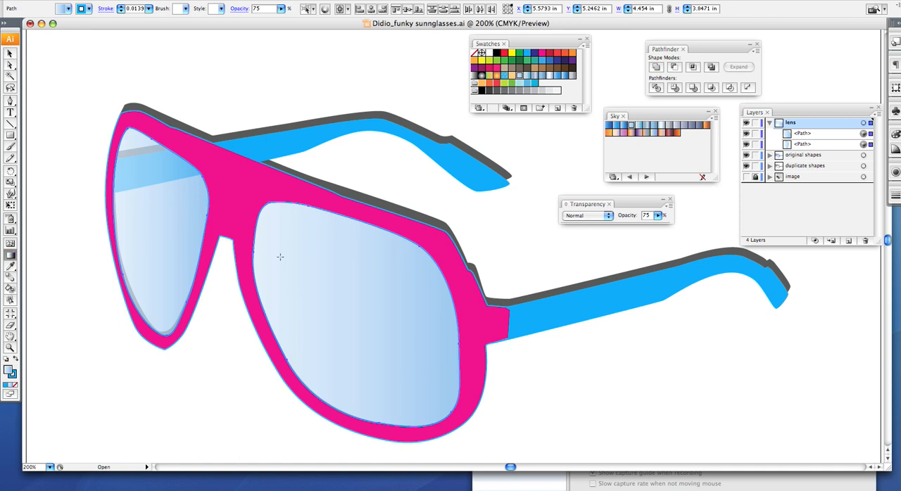
Drag the lens gradient from bottom to top with the Gradient tool.
drag(258, 262, 430, 345)
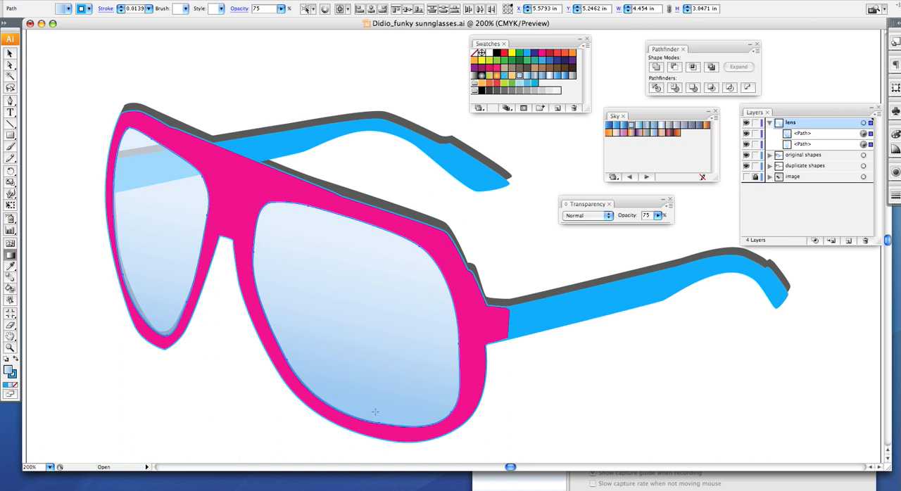
mouse_move(457, 271)
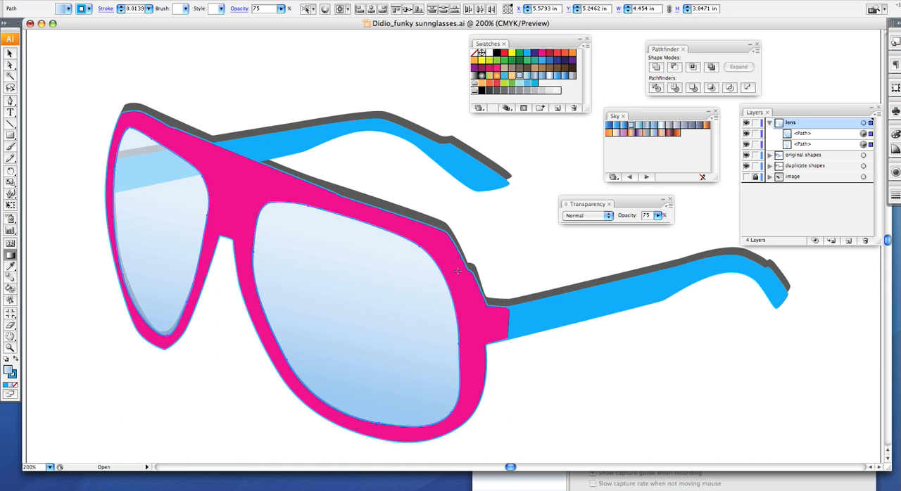
mouse_move(613, 263)
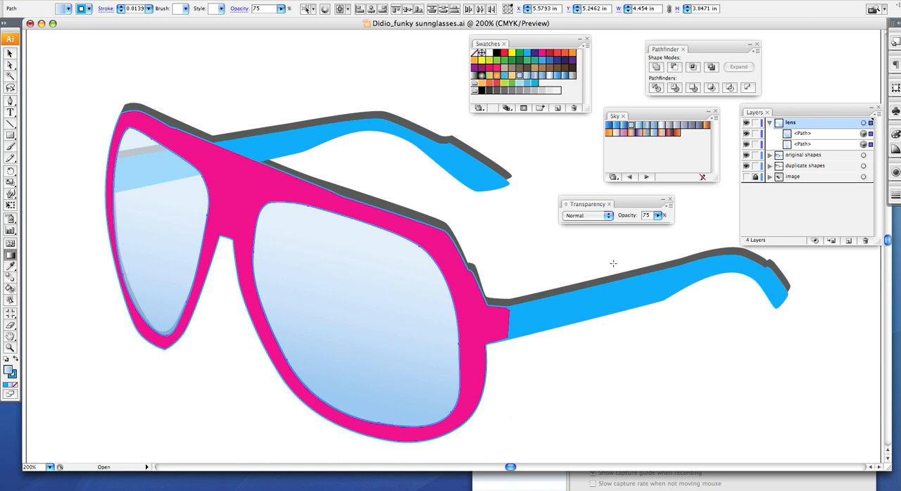
mouse_move(587, 254)
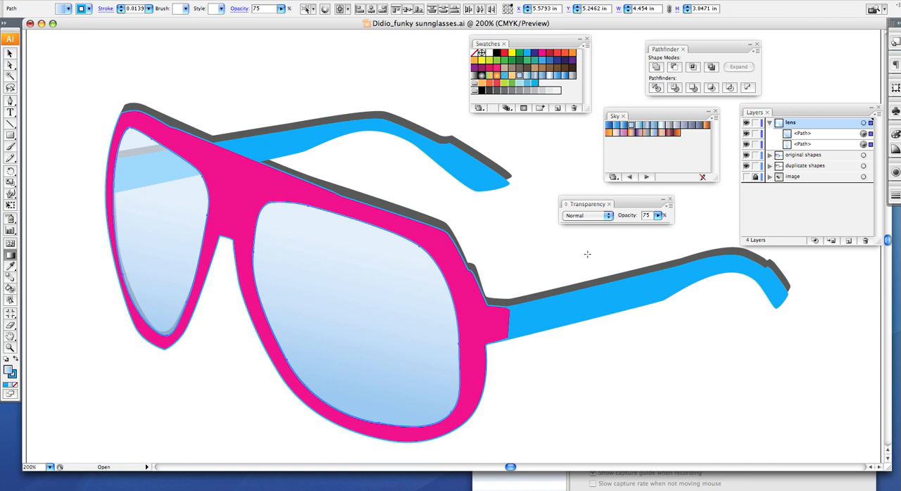
mouse_move(584, 245)
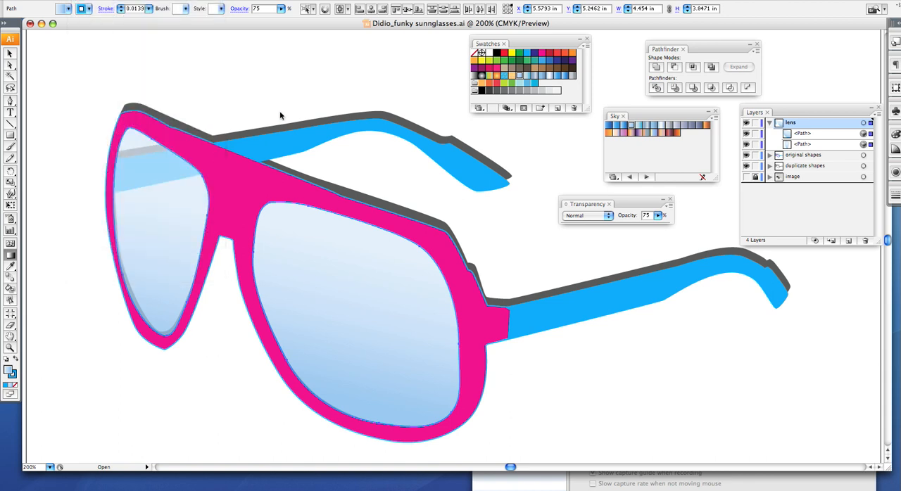
mouse_move(292, 114)
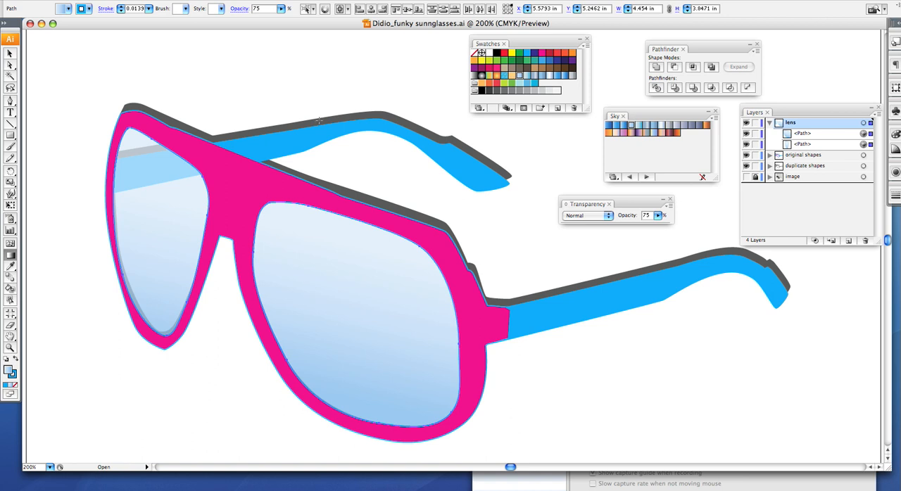
mouse_move(316, 120)
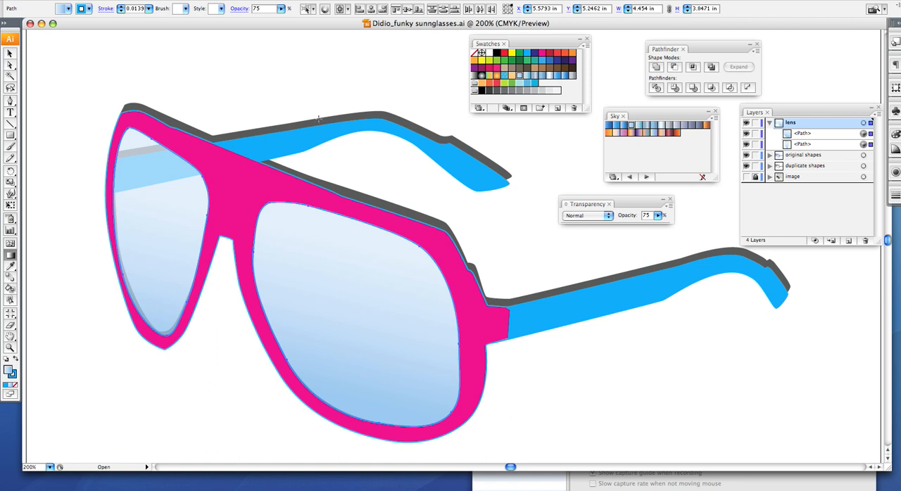
mouse_move(243, 241)
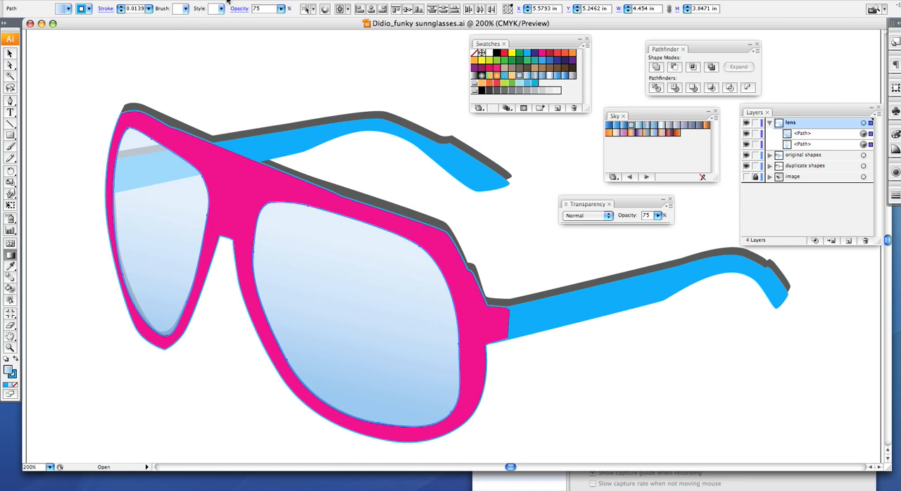
Open the Stylize > Inner Glow effect with Preview on, moving the dialog aside.
click(226, 2)
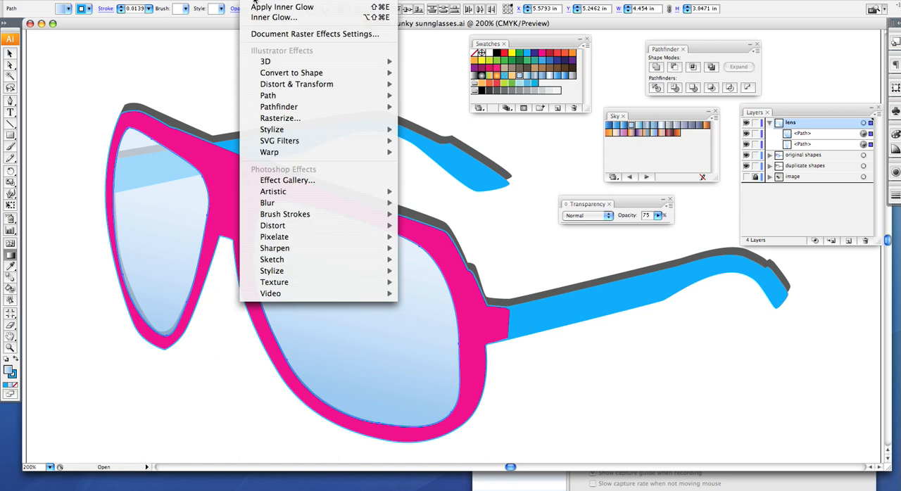
mouse_move(272, 130)
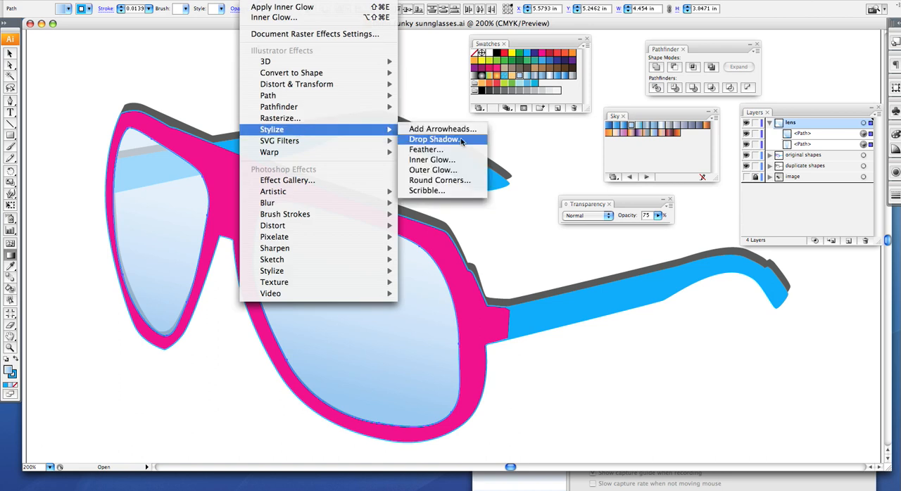
click(431, 159)
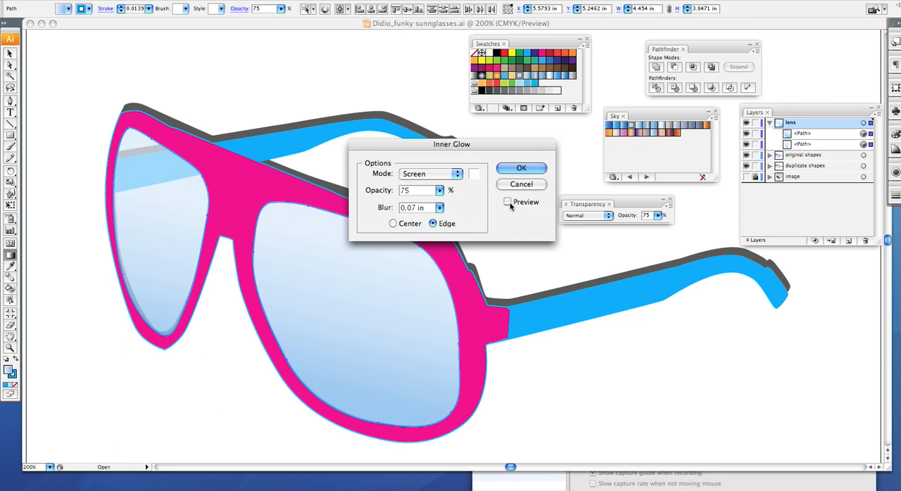
click(508, 202)
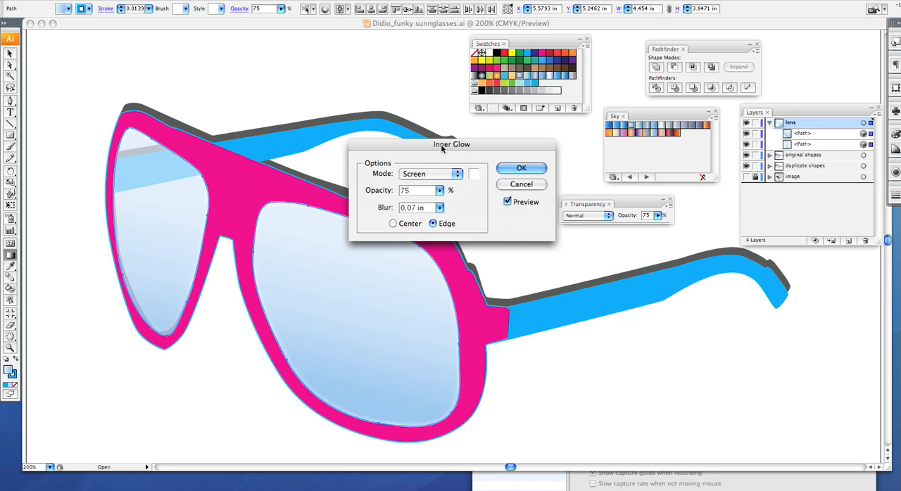
drag(451, 145, 570, 135)
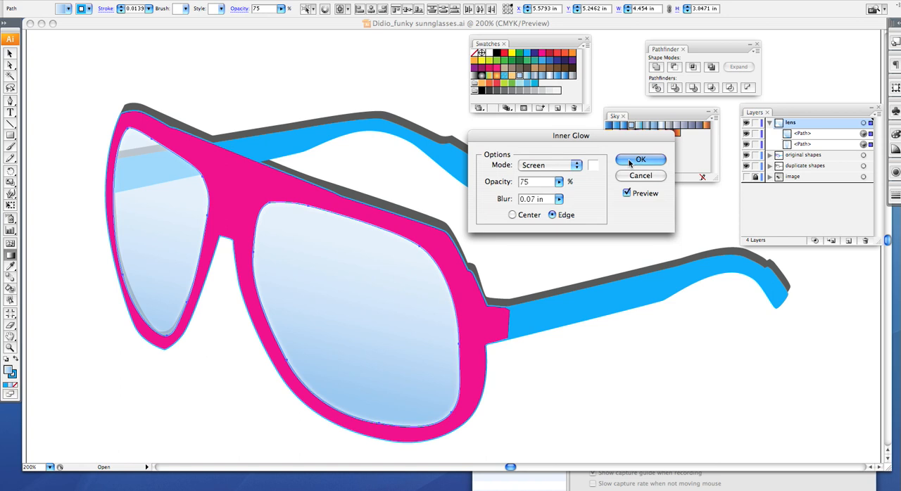
mouse_move(634, 204)
text(30)
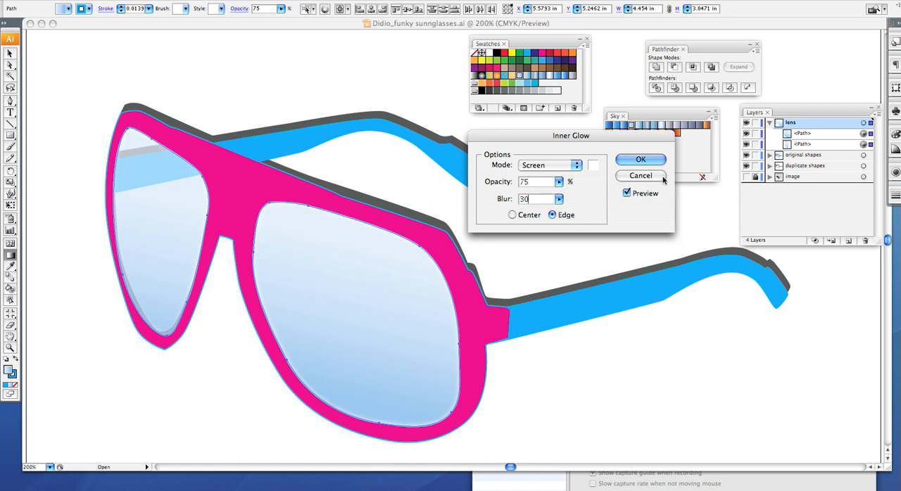
Dismiss the out-of-range blur warning and switch the glow mode to Soft Light.
click(640, 159)
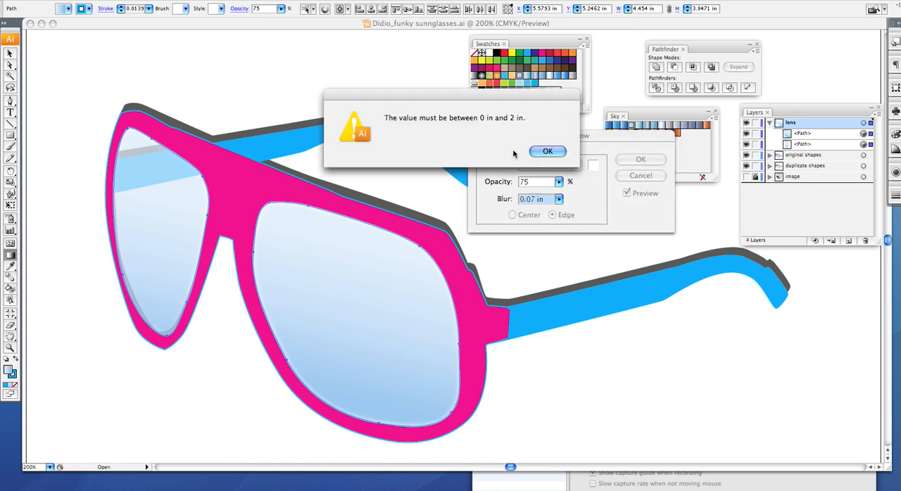
click(548, 151)
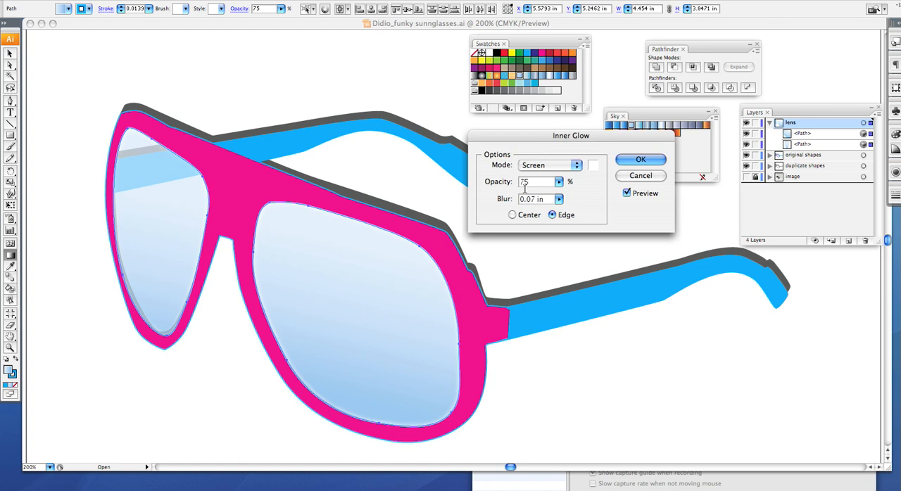
click(550, 165)
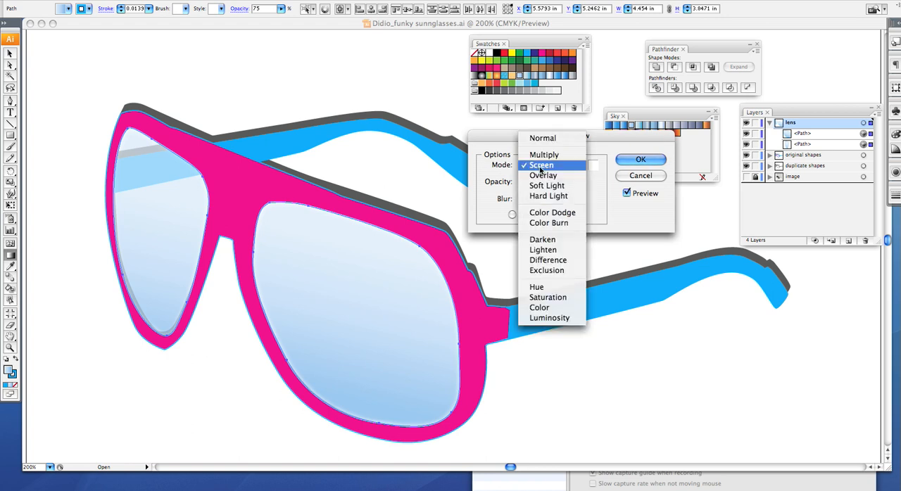
mouse_move(550, 195)
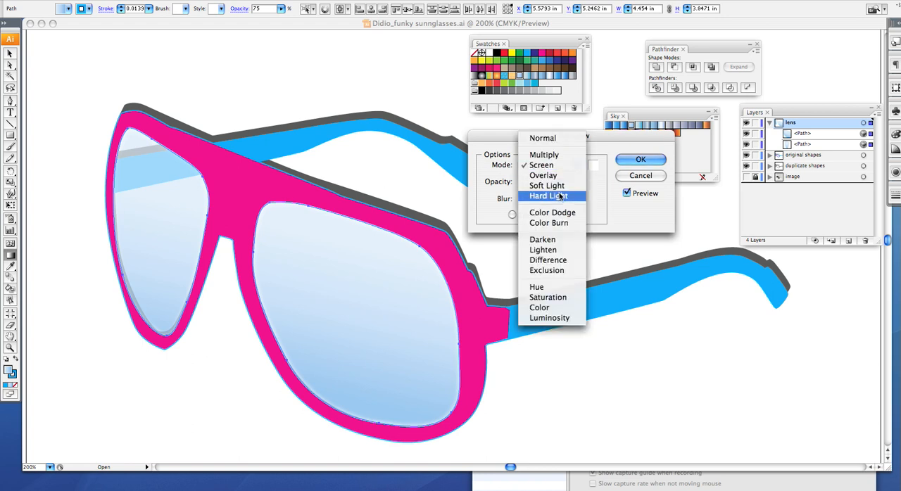
mouse_move(546, 185)
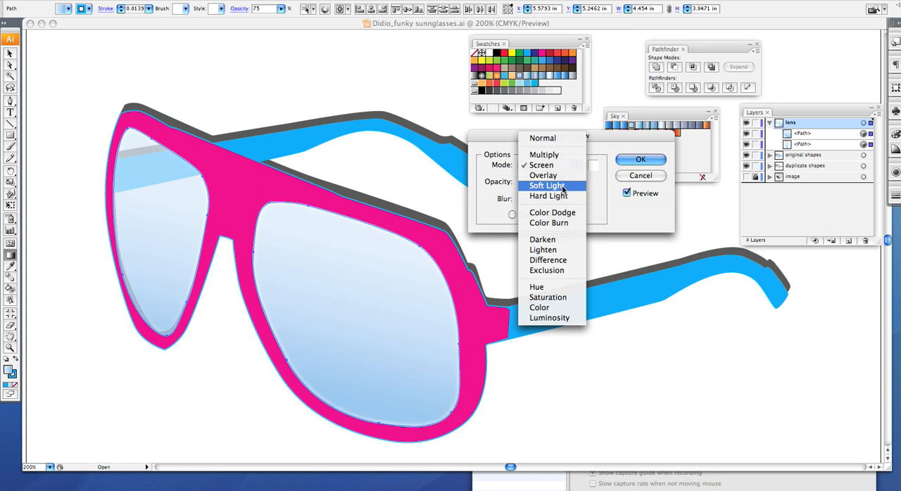
click(549, 185)
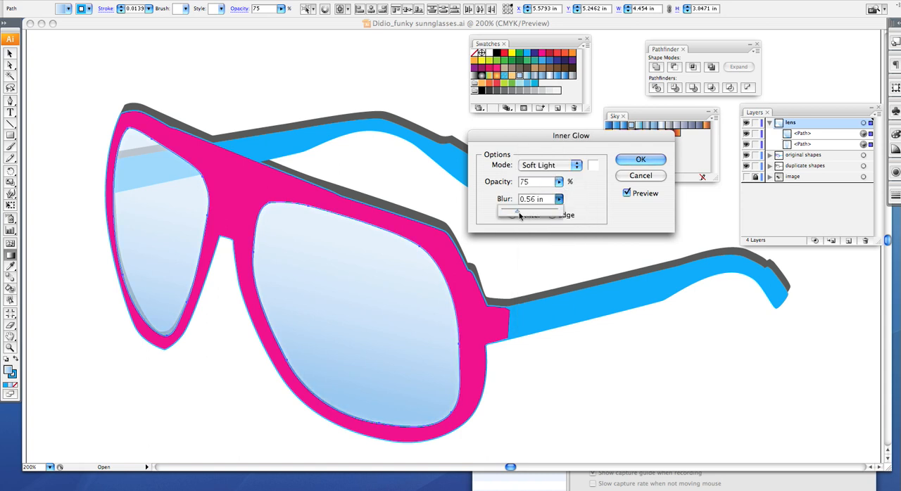
Adjust the inner glow blur slider to about 0.3 in and apply the effect.
drag(518, 211, 553, 211)
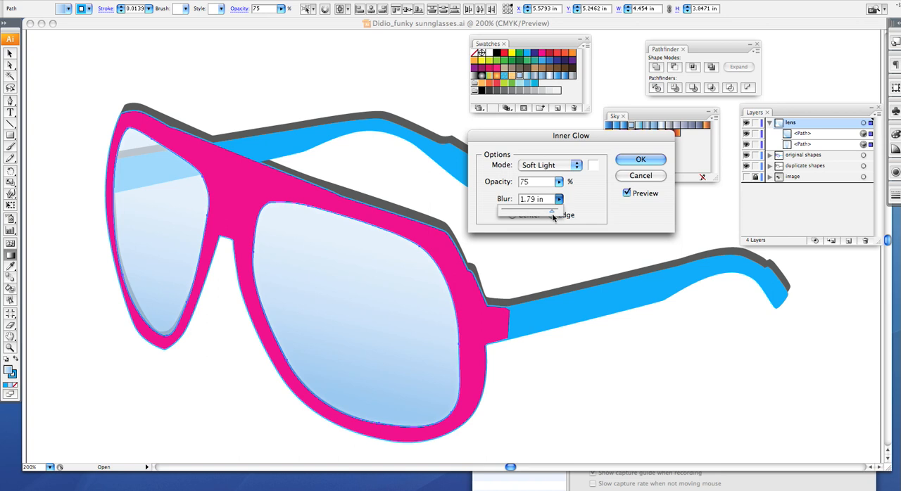
drag(552, 211, 514, 211)
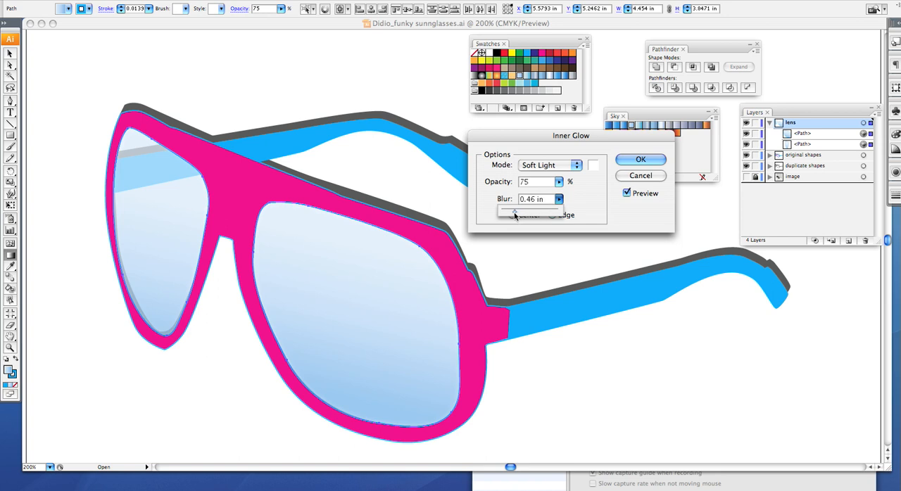
drag(514, 211, 537, 211)
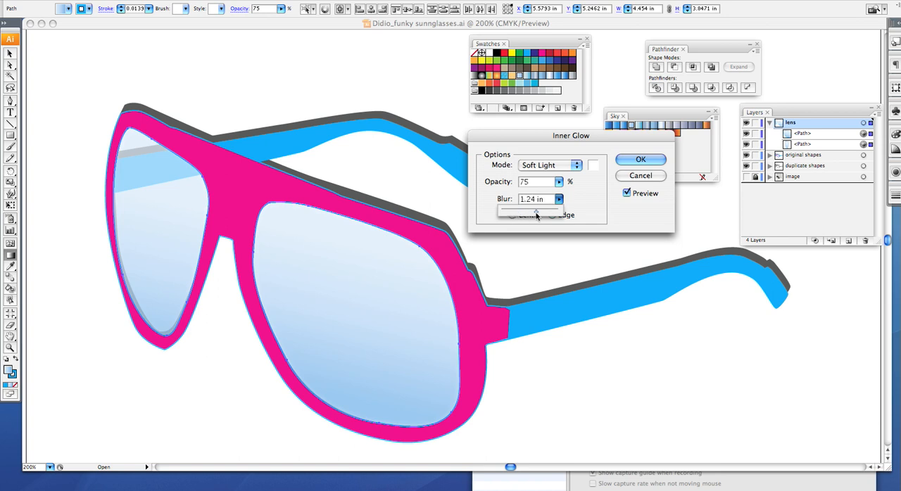
drag(537, 210, 523, 211)
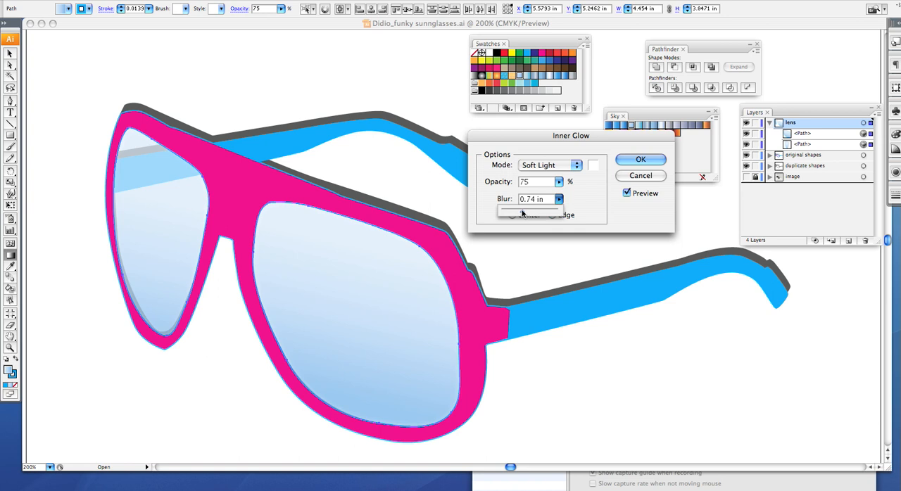
drag(528, 210, 516, 211)
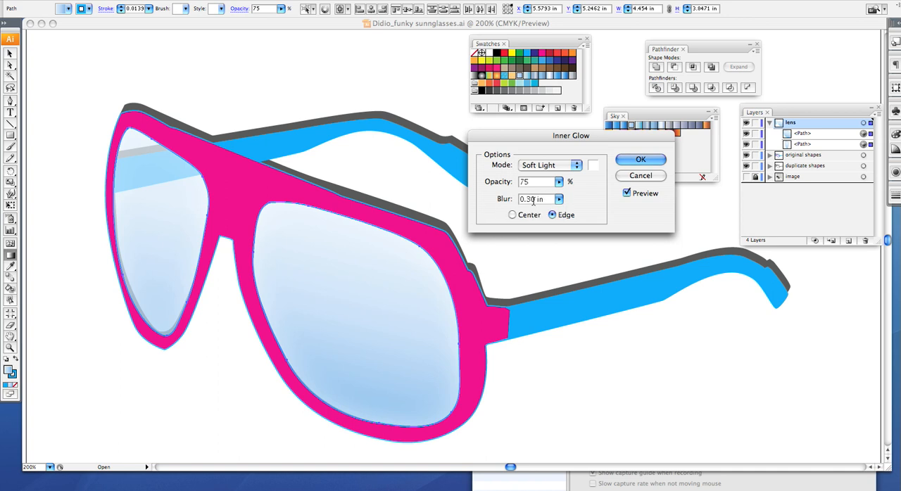
click(640, 159)
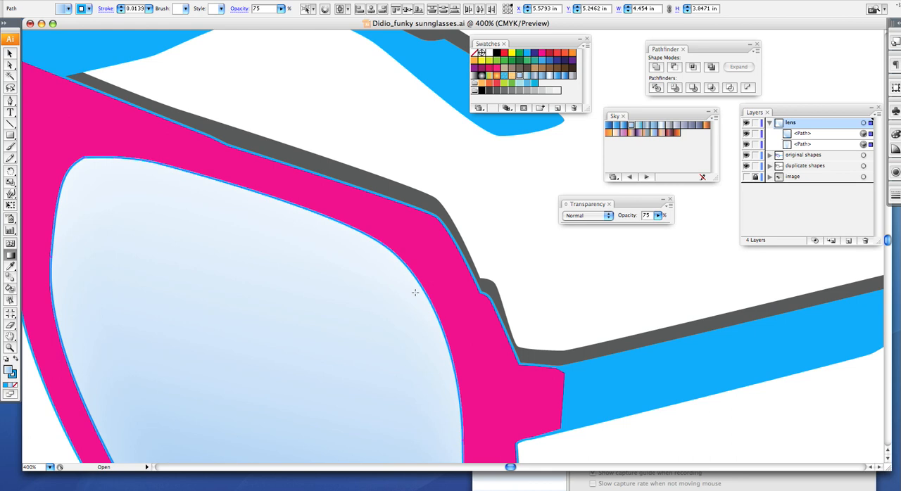
mouse_move(220, 218)
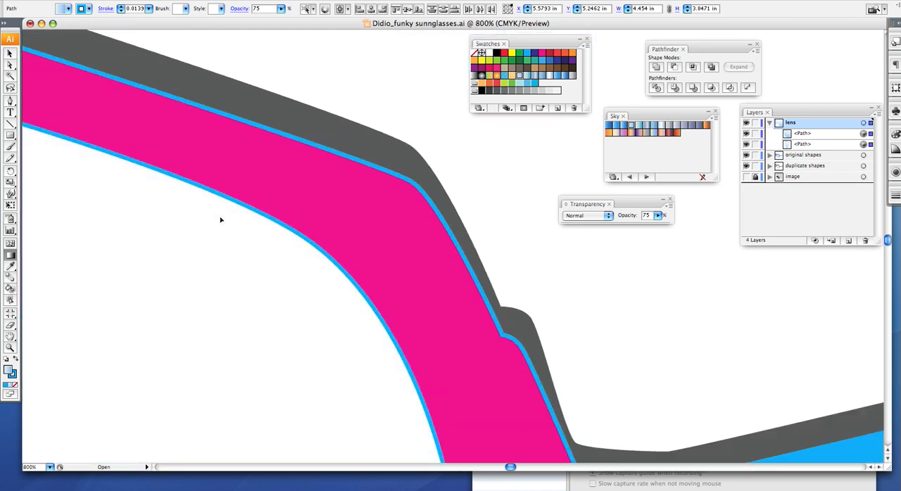
key(cmd+-)
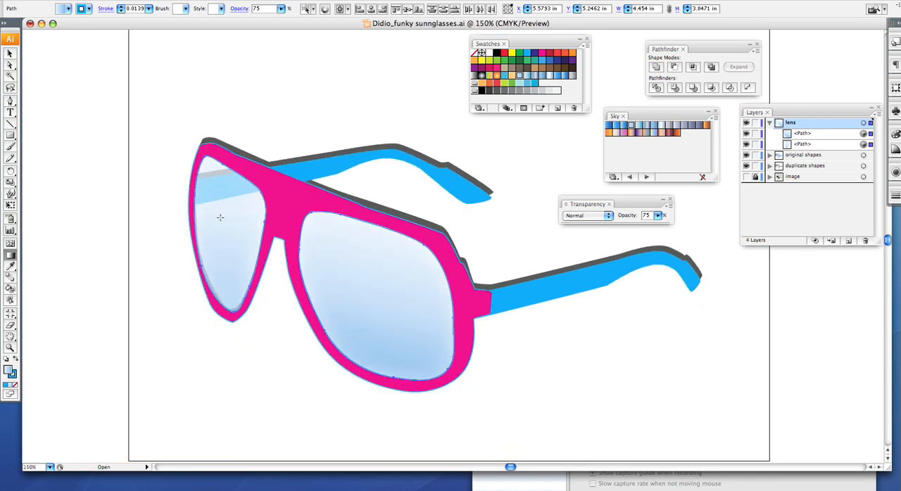
mouse_move(585, 387)
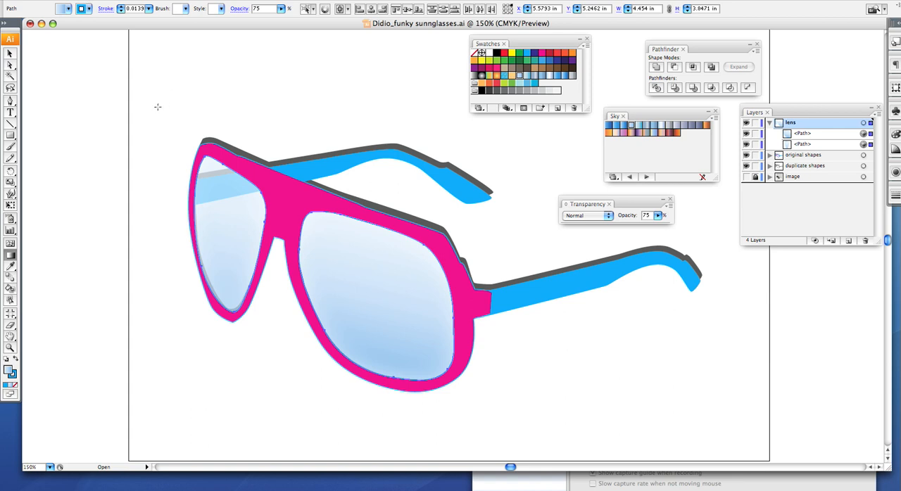
mouse_move(266, 180)
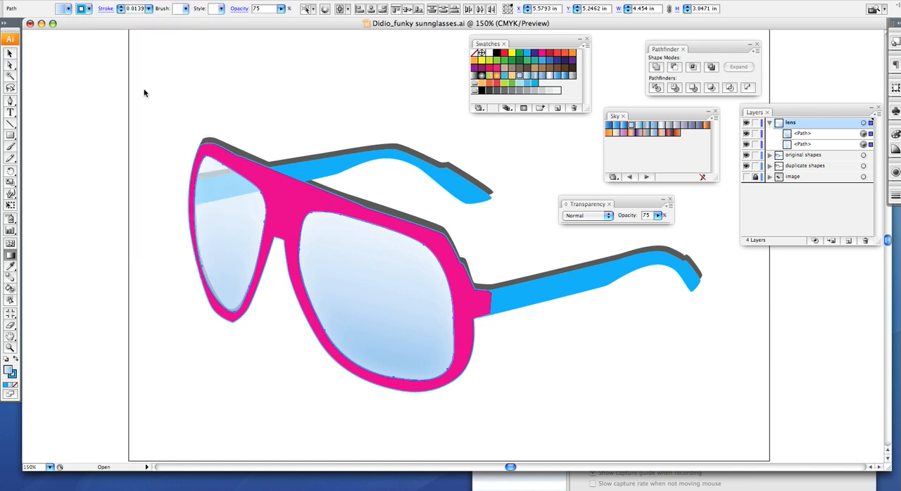
mouse_move(619, 469)
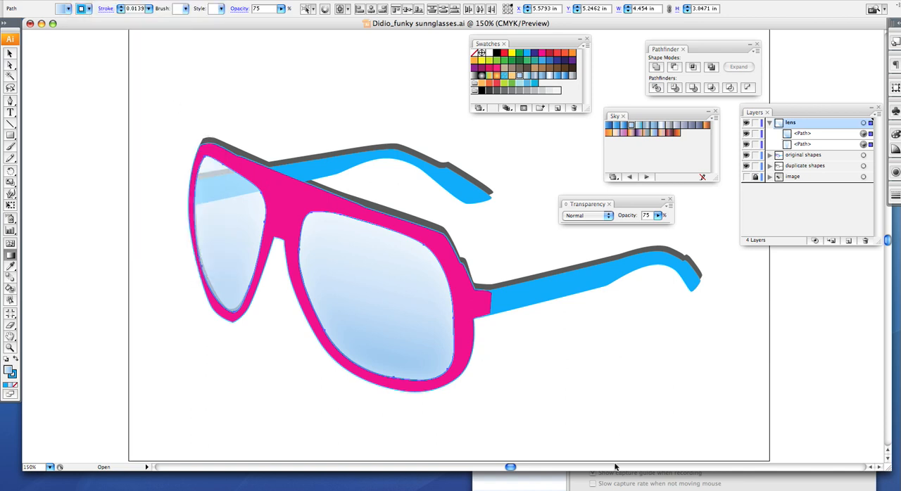